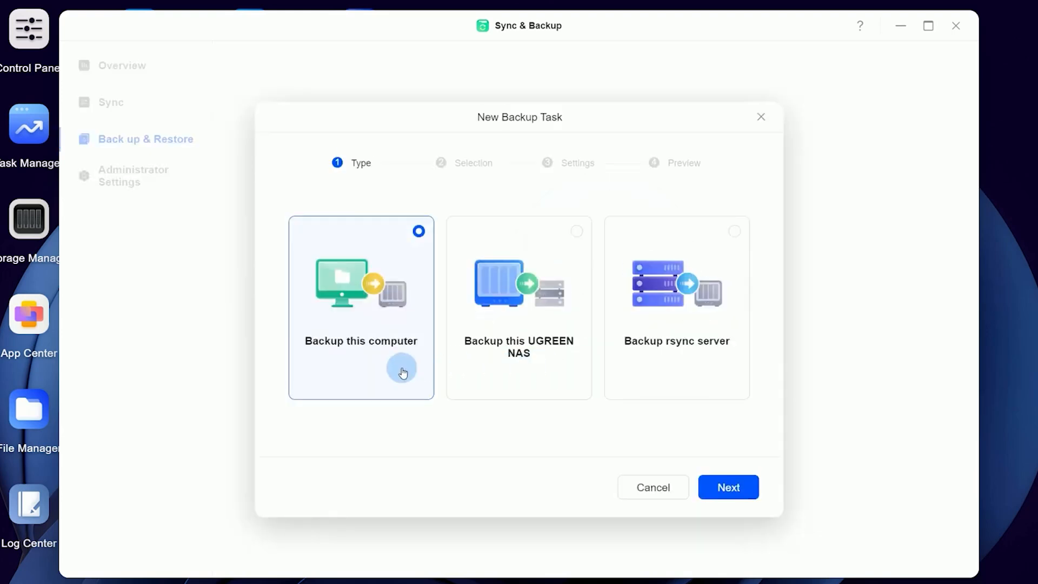
Advance the 'Backup this computer' task to the Selection step listing drives C and D.
{"action": "left_click", "coordinate": [728, 488]}
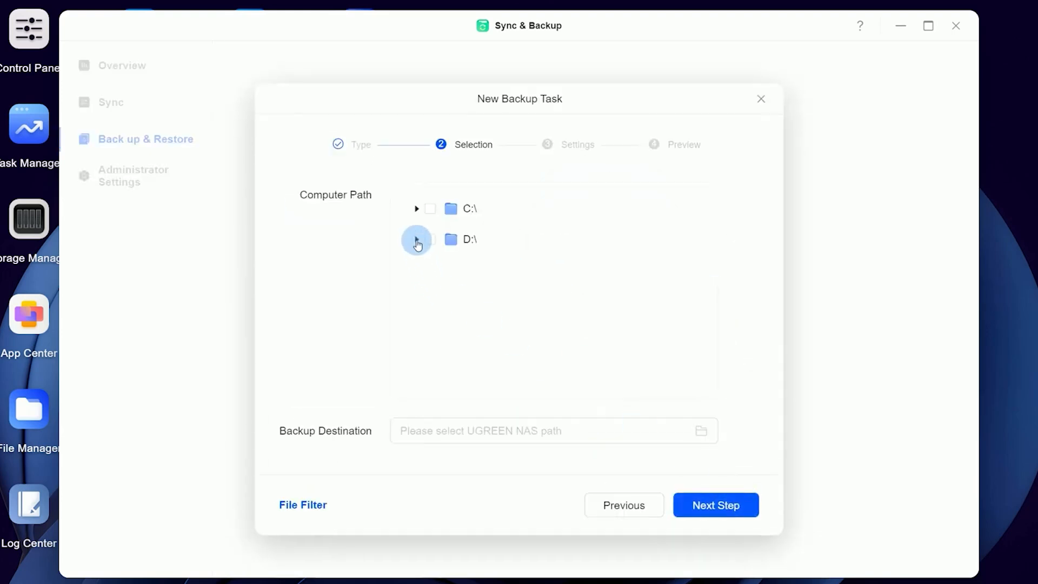